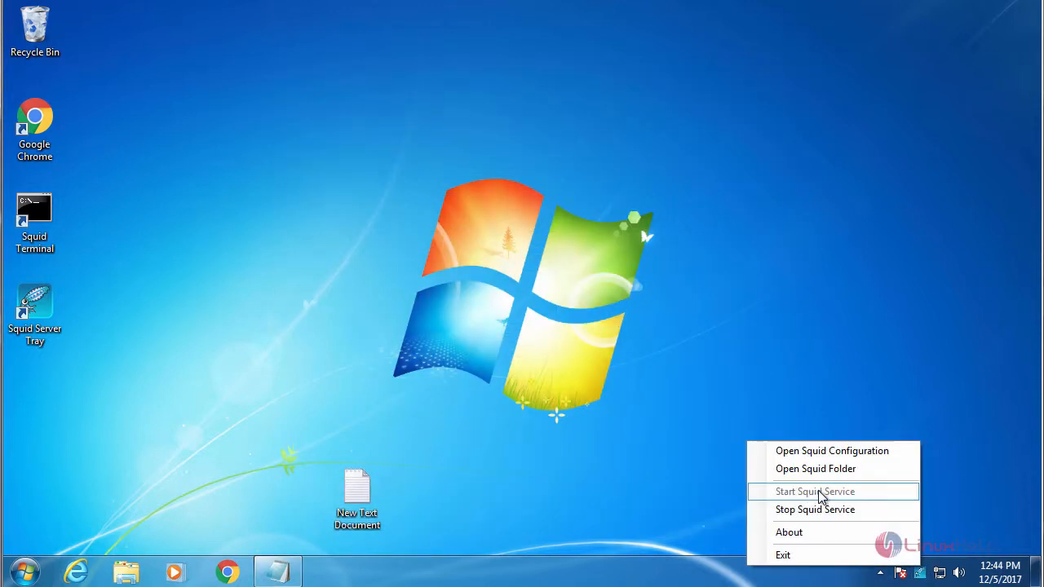
pyautogui.moveTo(861, 502)
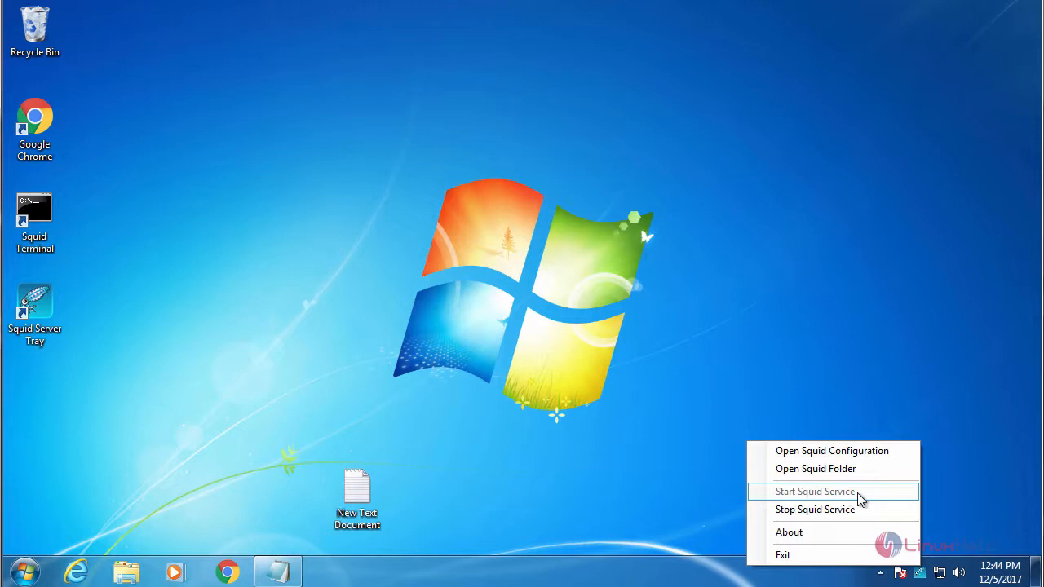
pyautogui.moveTo(868, 497)
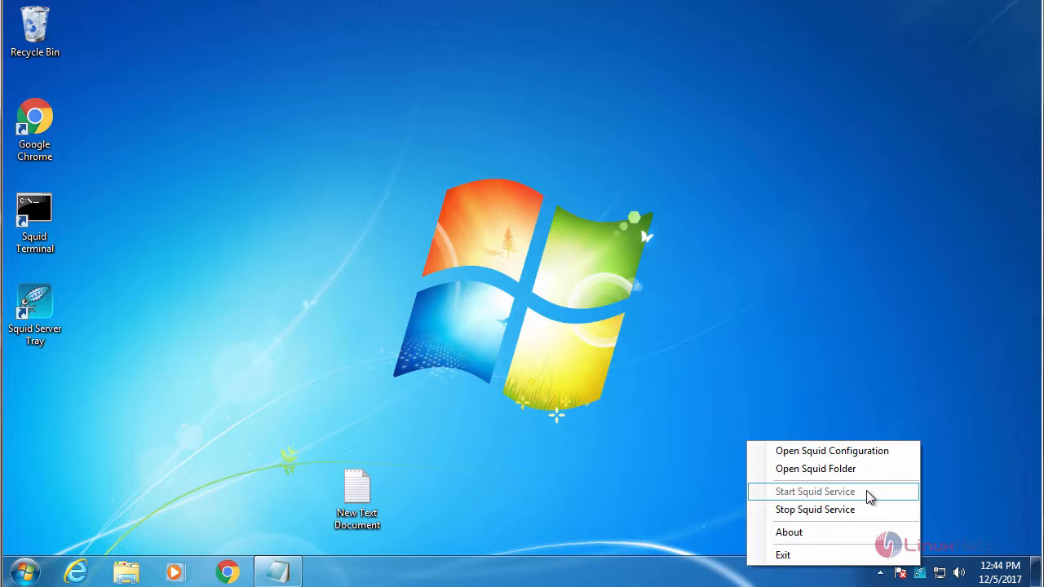
pyautogui.moveTo(832, 450)
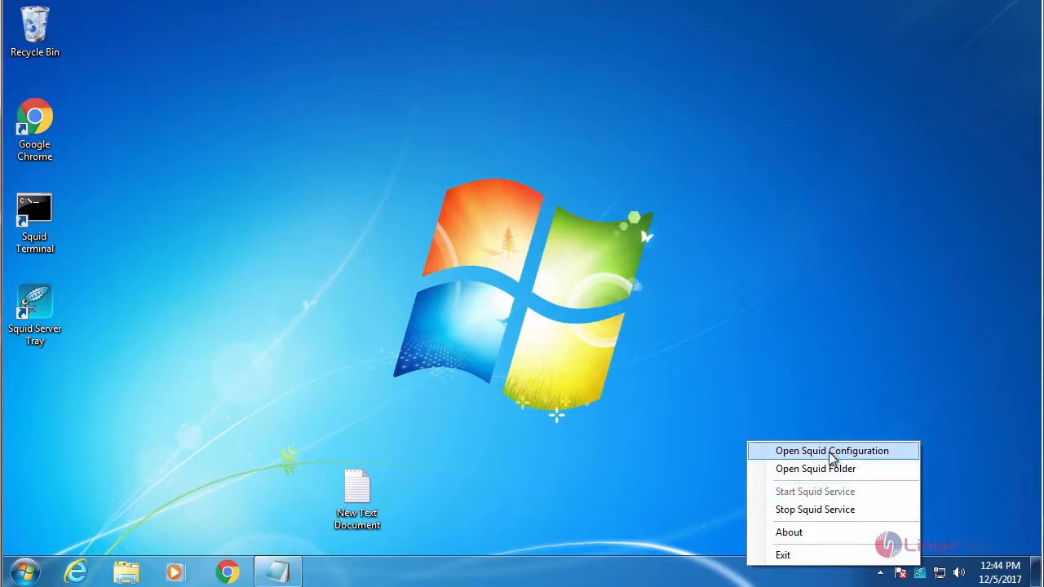
# Step: Open squid.conf in a maximized Notepad and scroll to the client rules section
pyautogui.click(831, 450)
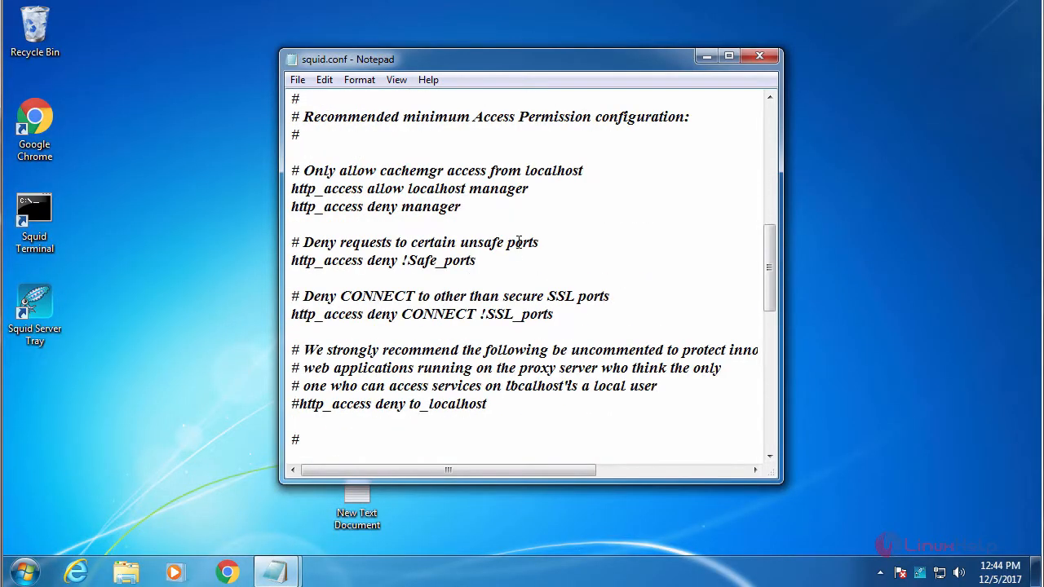
pyautogui.click(727, 56)
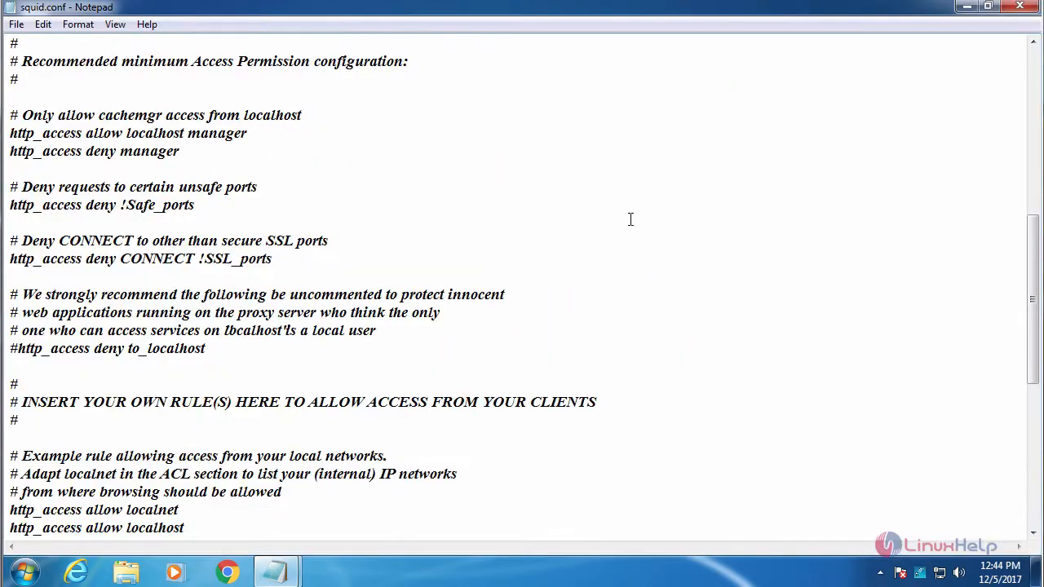
pyautogui.scroll(-3)
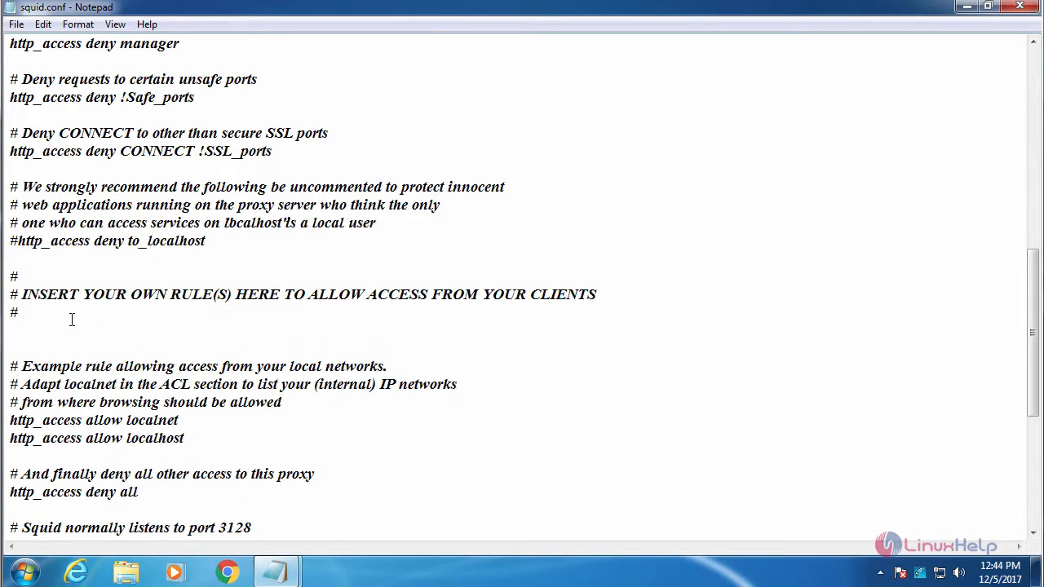
pyautogui.moveTo(408, 449)
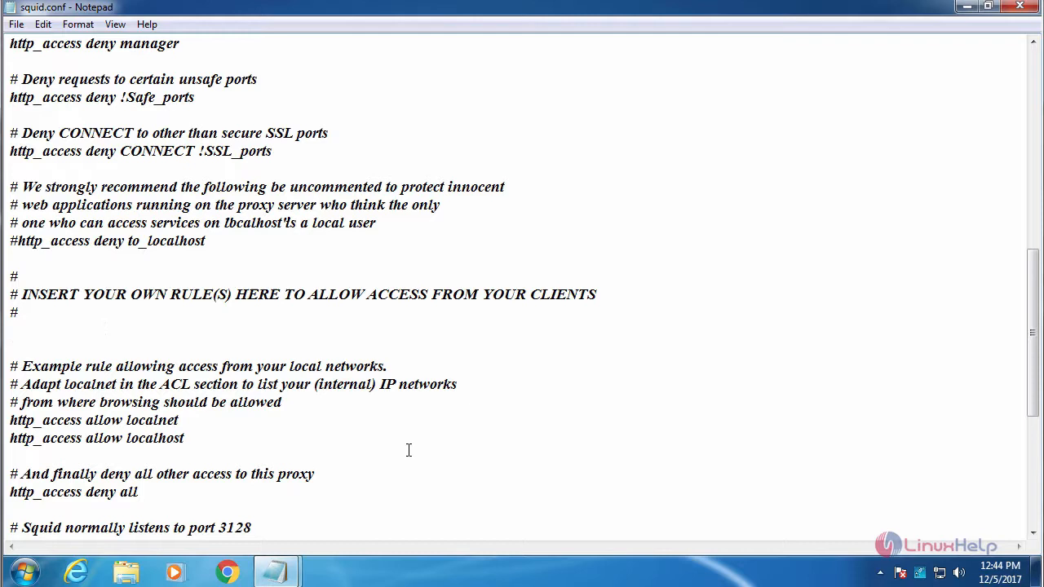
# Step: Add the rule 'acl new src 192.168.7.104', highlighting its name and IP address
pyautogui.write('acl new src 192.168.7.104')
pyautogui.write('http_access allow new')
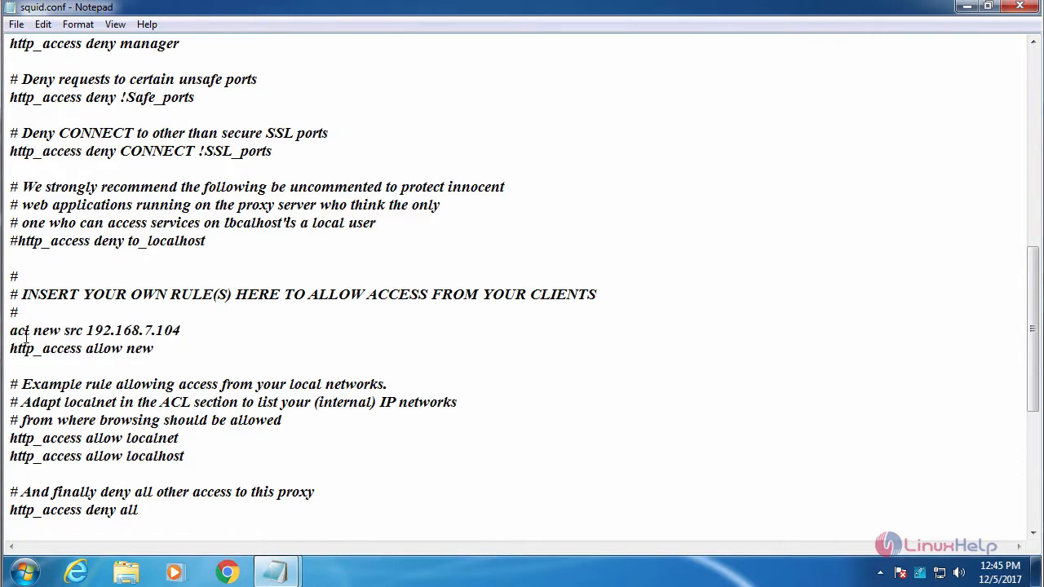
pyautogui.doubleClick(45, 330)
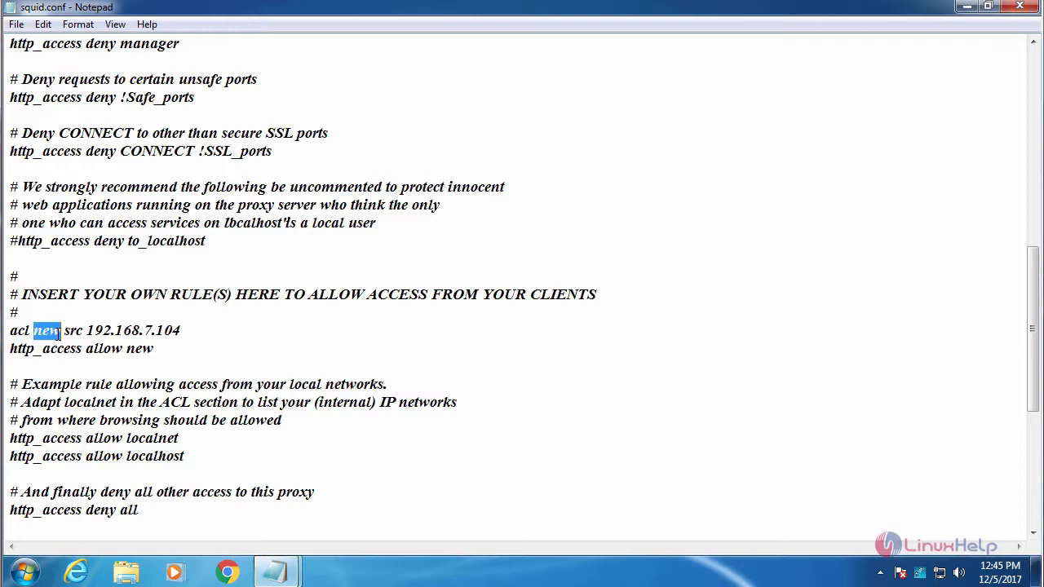
pyautogui.doubleClick(113, 330)
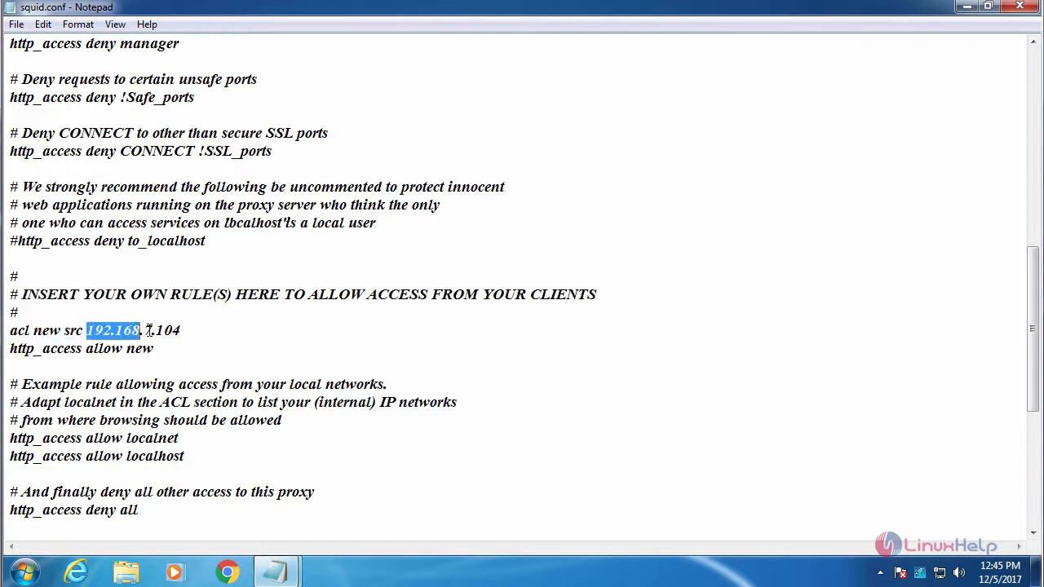
pyautogui.click(80, 330)
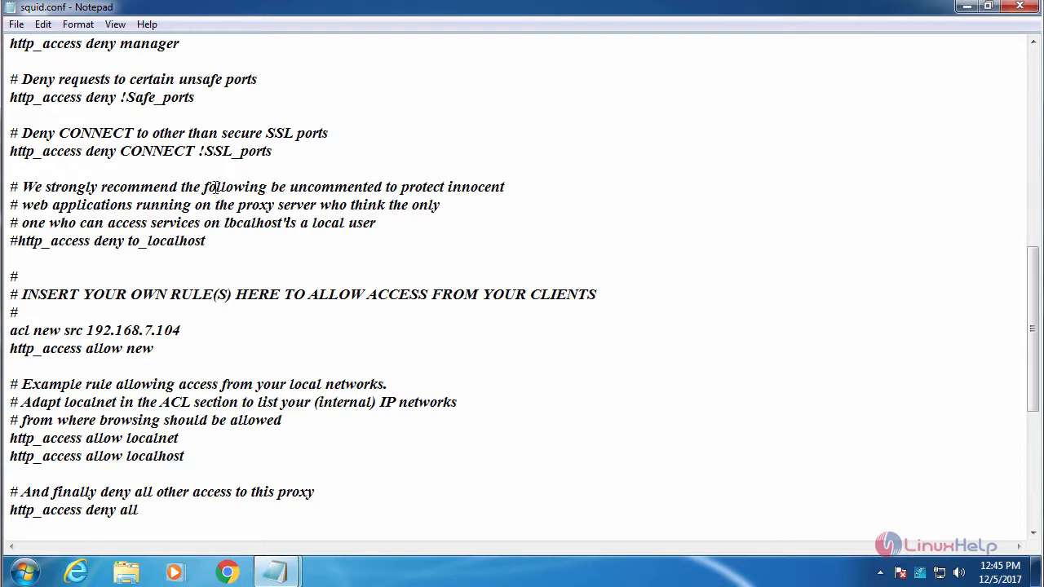
pyautogui.click(14, 23)
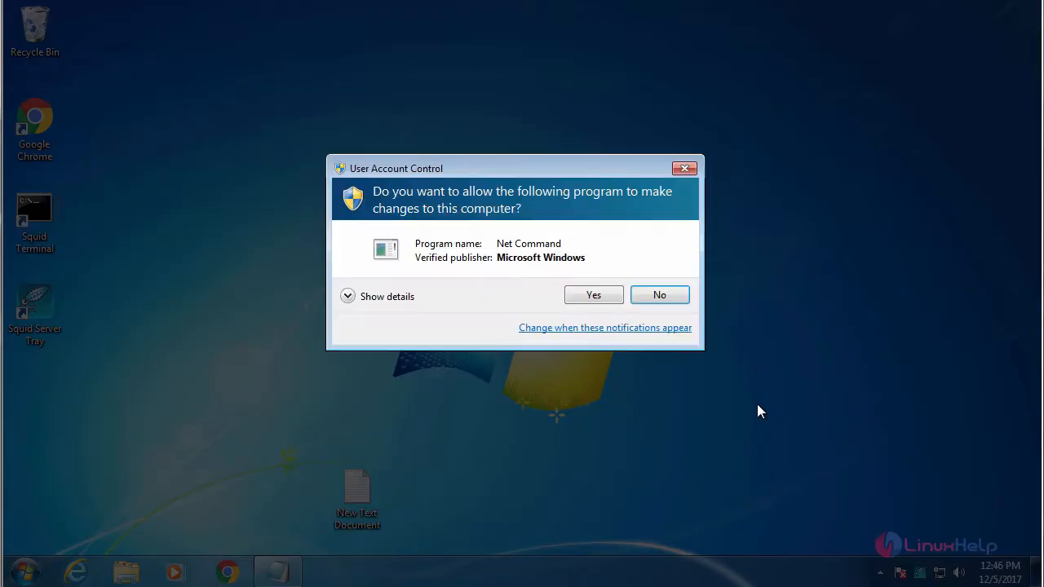
# Step: Approve the User Account Control prompt so Net Command can change the Squid service
pyautogui.click(593, 295)
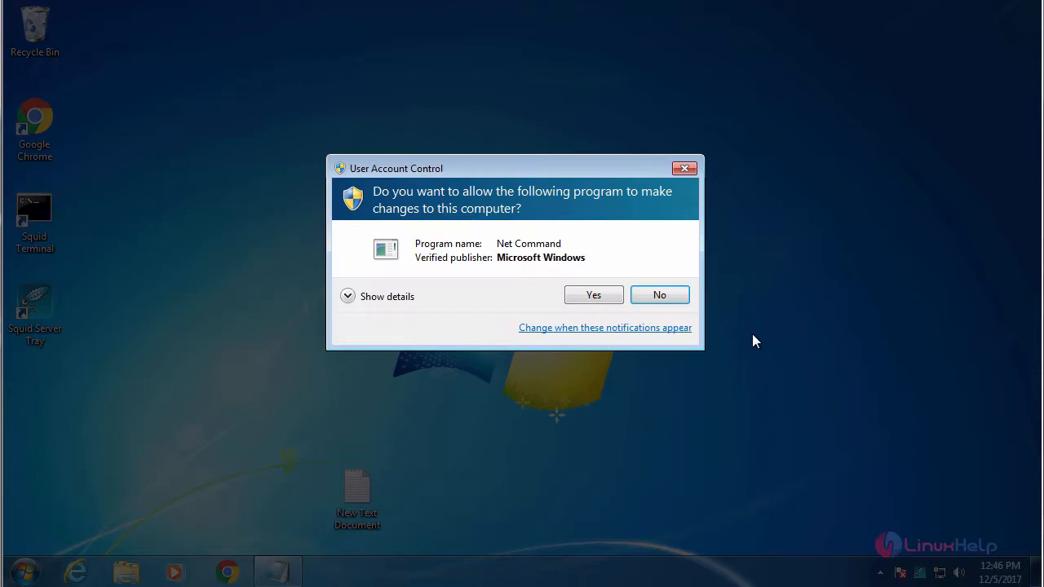
pyautogui.click(592, 295)
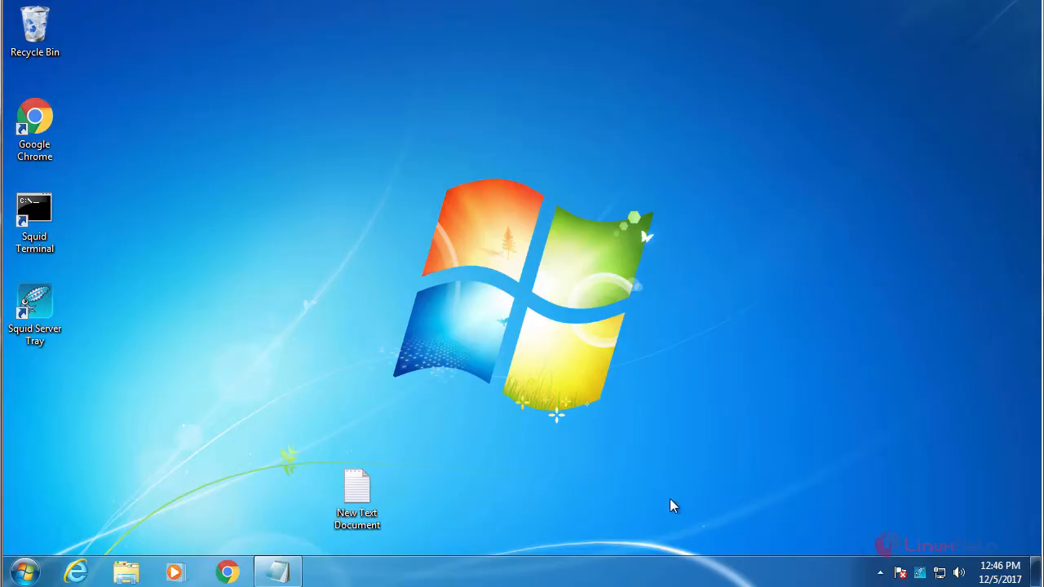
pyautogui.moveTo(676, 500)
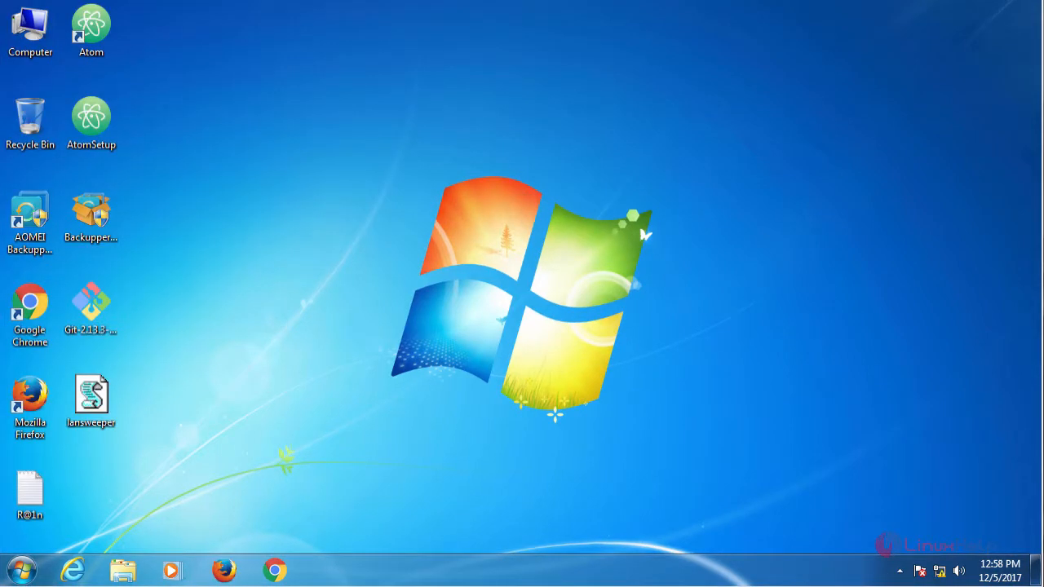
pyautogui.moveTo(418, 369)
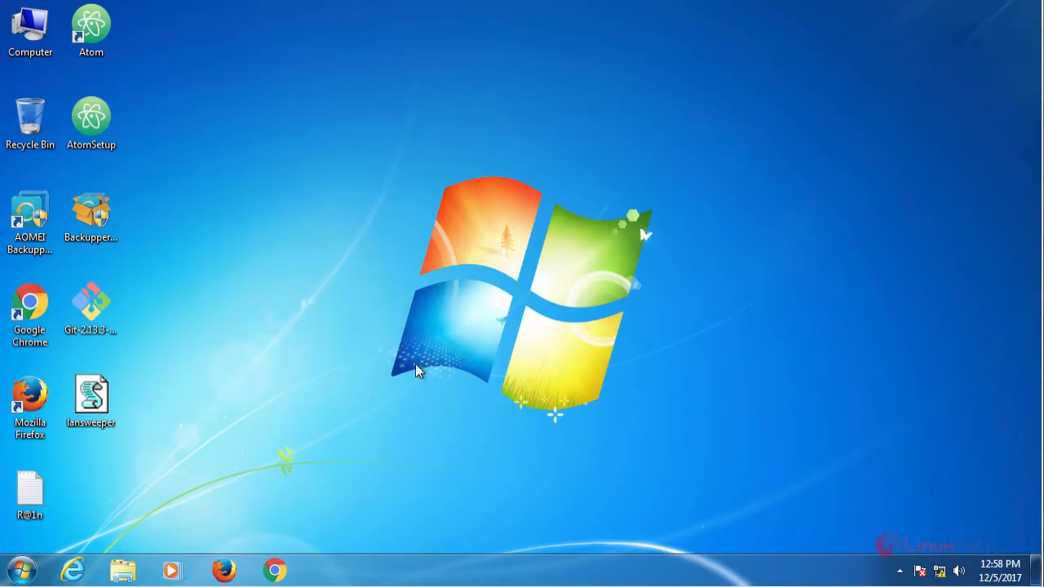
# Step: Search for Internet Options and open LAN settings on its Connections page
pyautogui.click(14, 570)
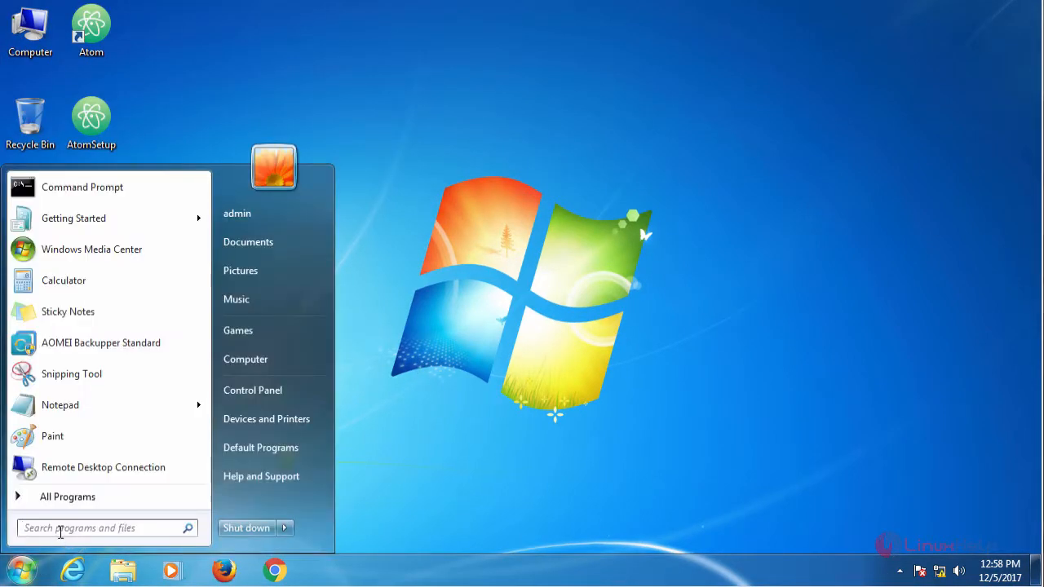
pyautogui.write('i')
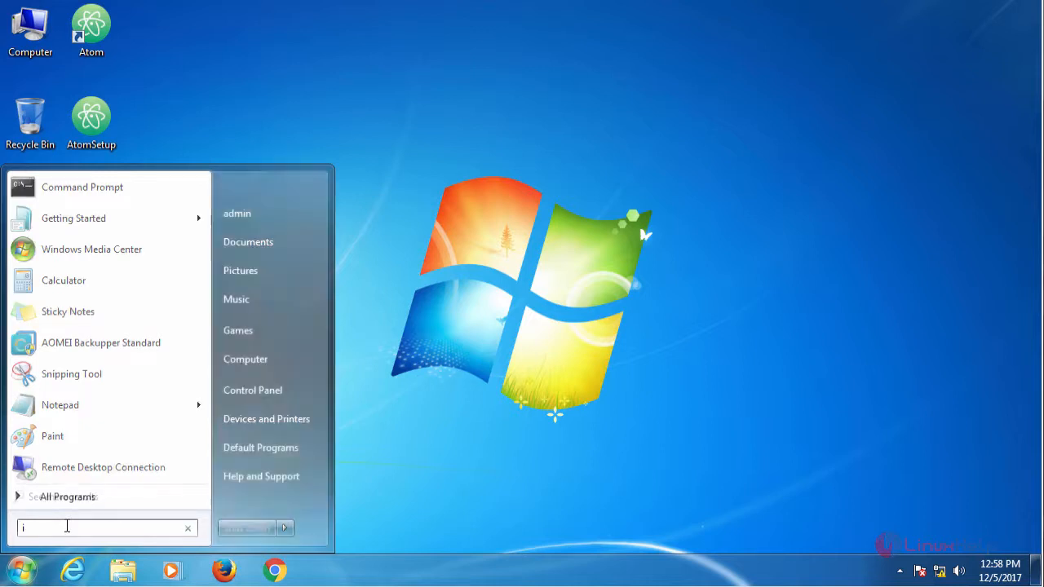
pyautogui.write('n')
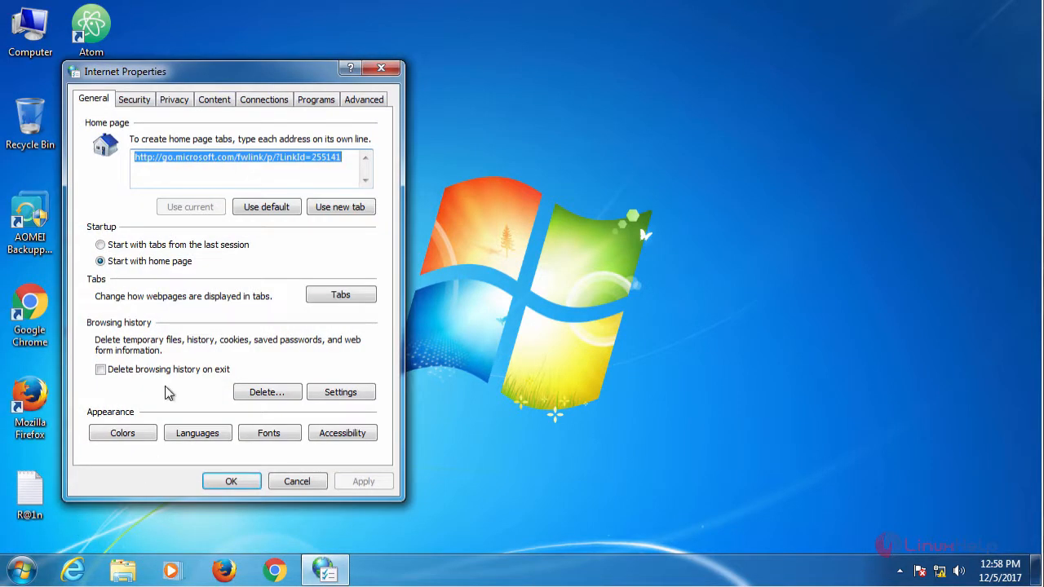
pyautogui.moveTo(188, 72); pyautogui.dragTo(302, 75)
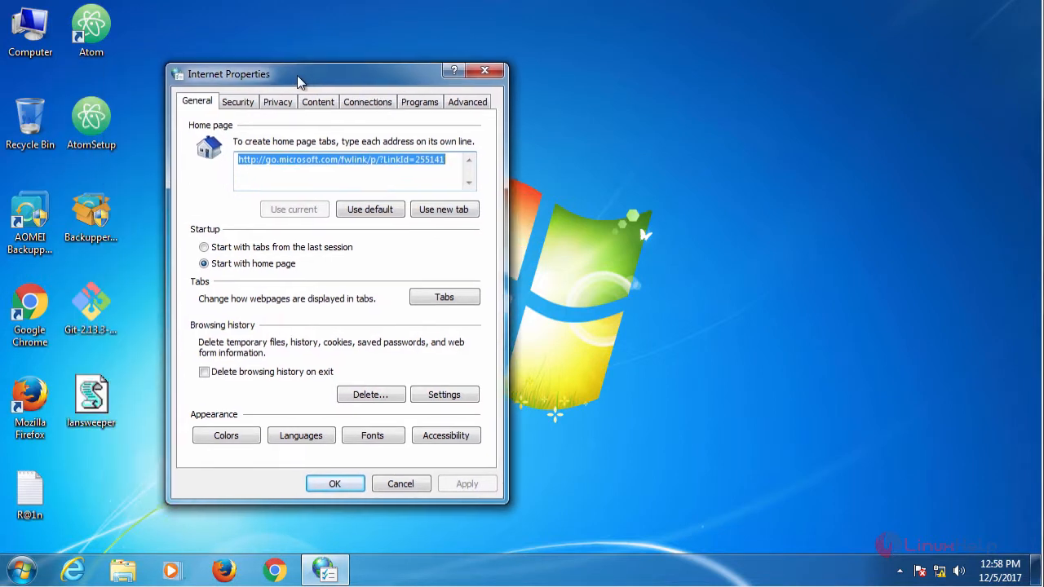
pyautogui.click(371, 101)
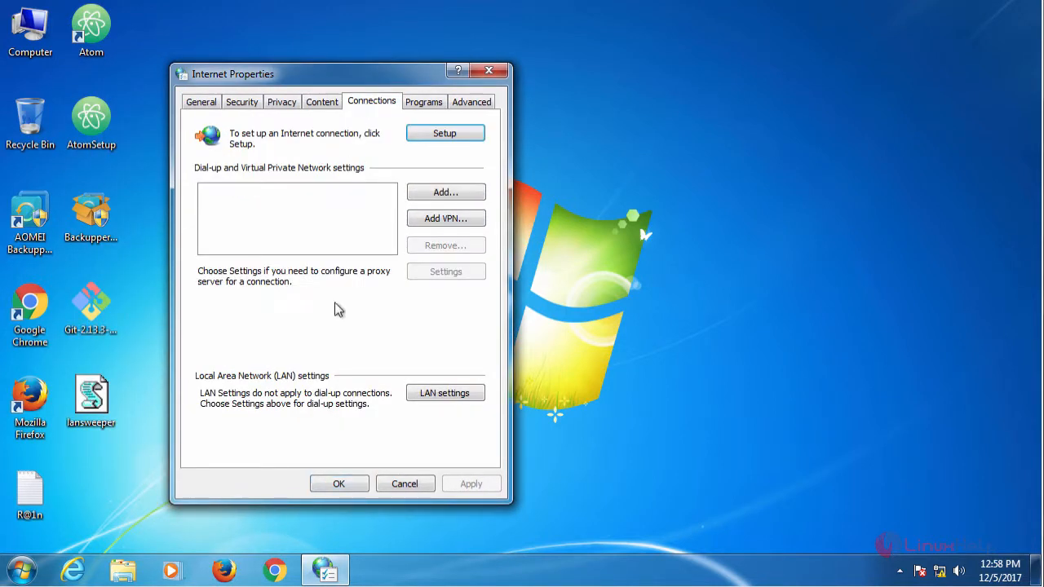
pyautogui.click(445, 393)
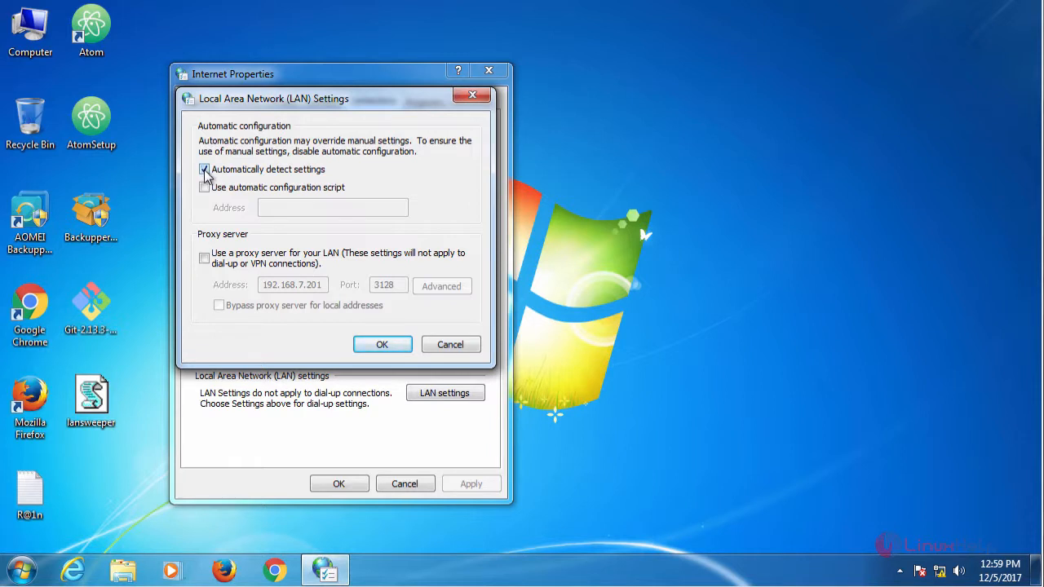
# Step: Disable auto-detect, enable proxy 192.168.7.236 port 3128 bypassing local addresses, and save
pyautogui.click(204, 169)
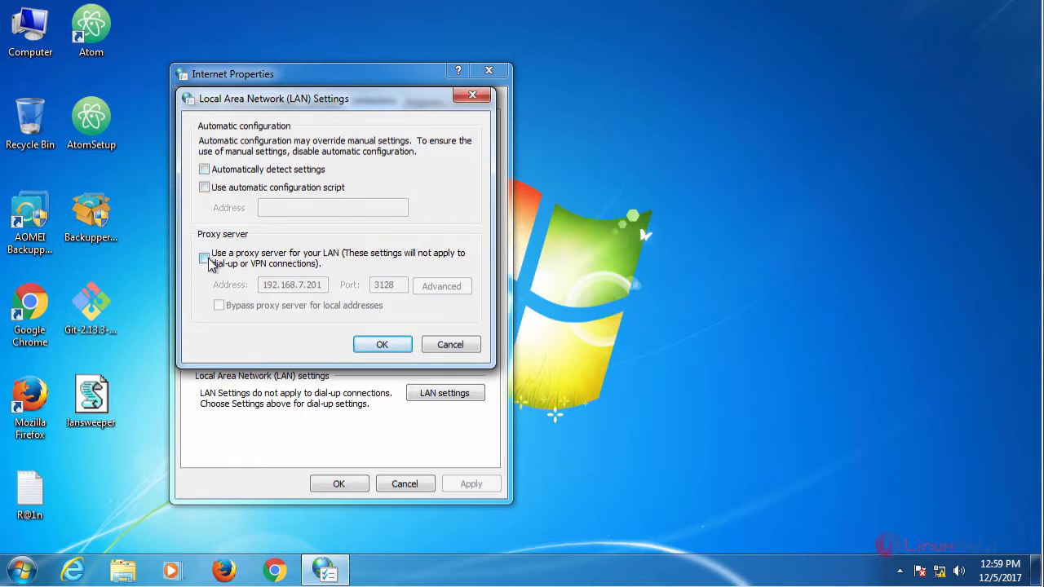
pyautogui.click(203, 258)
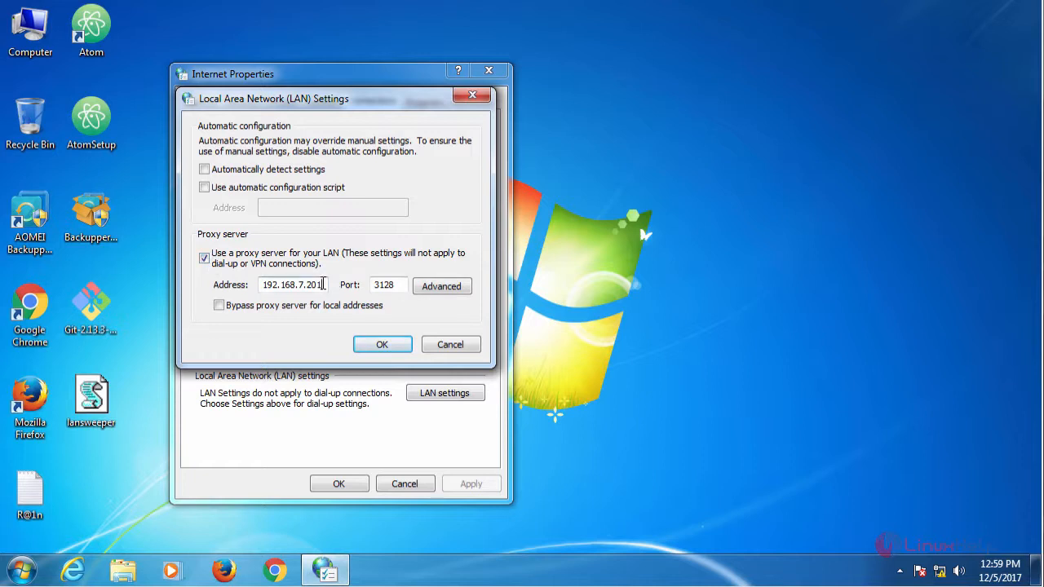
pyautogui.press('BackSpace')
pyautogui.write('36')
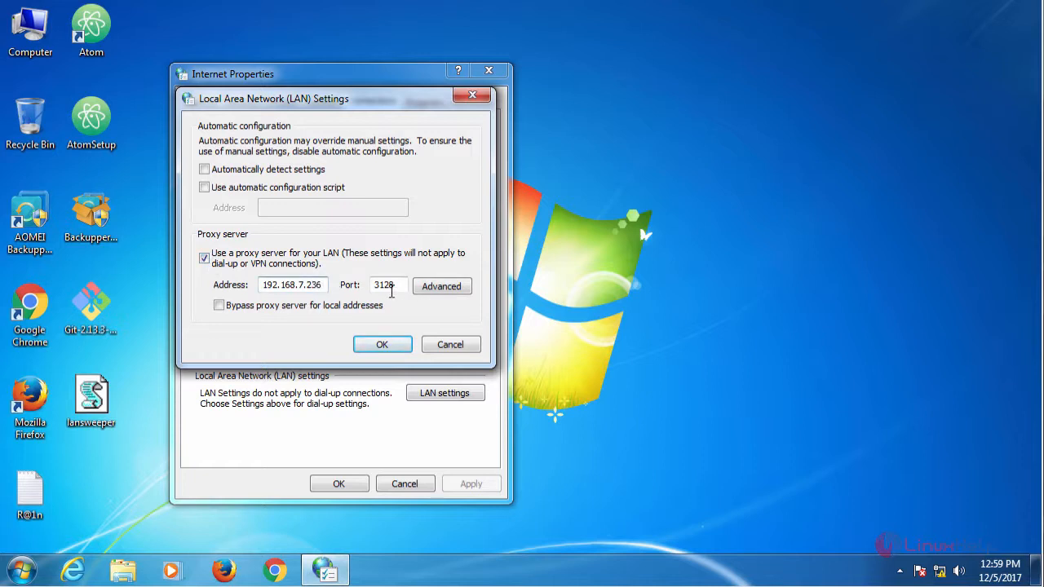
pyautogui.click(218, 305)
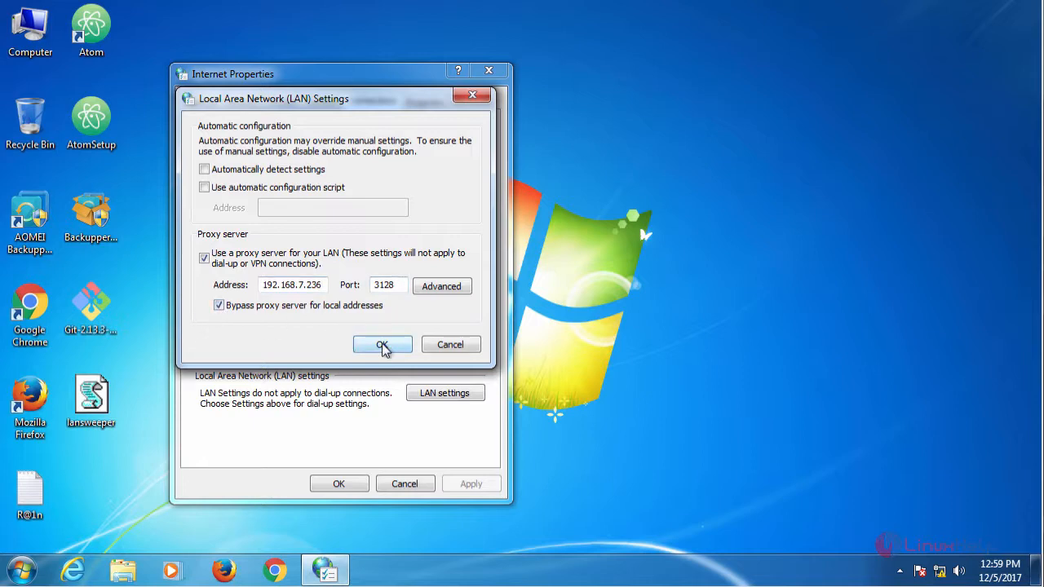
pyautogui.click(382, 344)
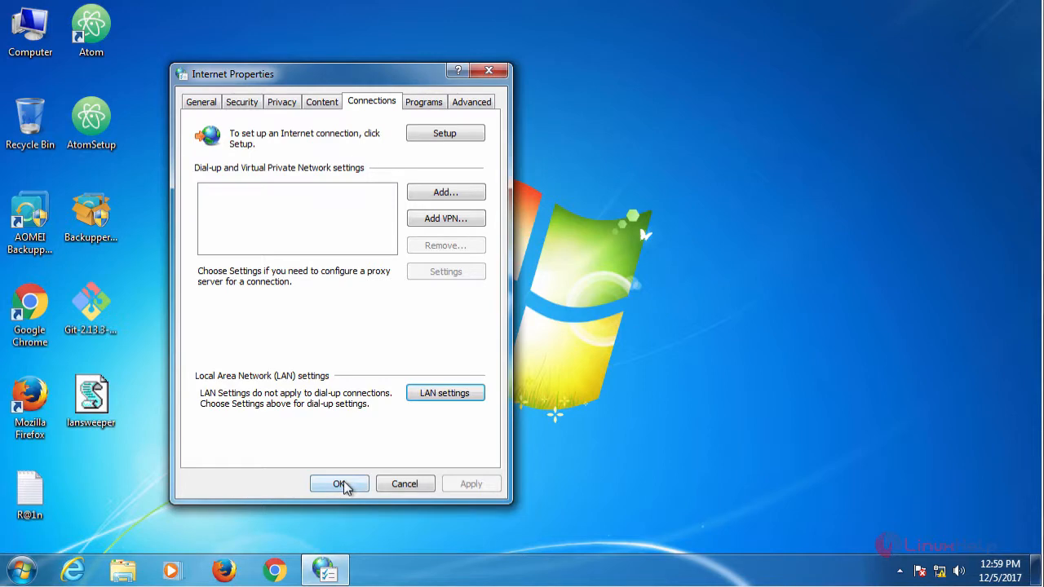
pyautogui.click(339, 484)
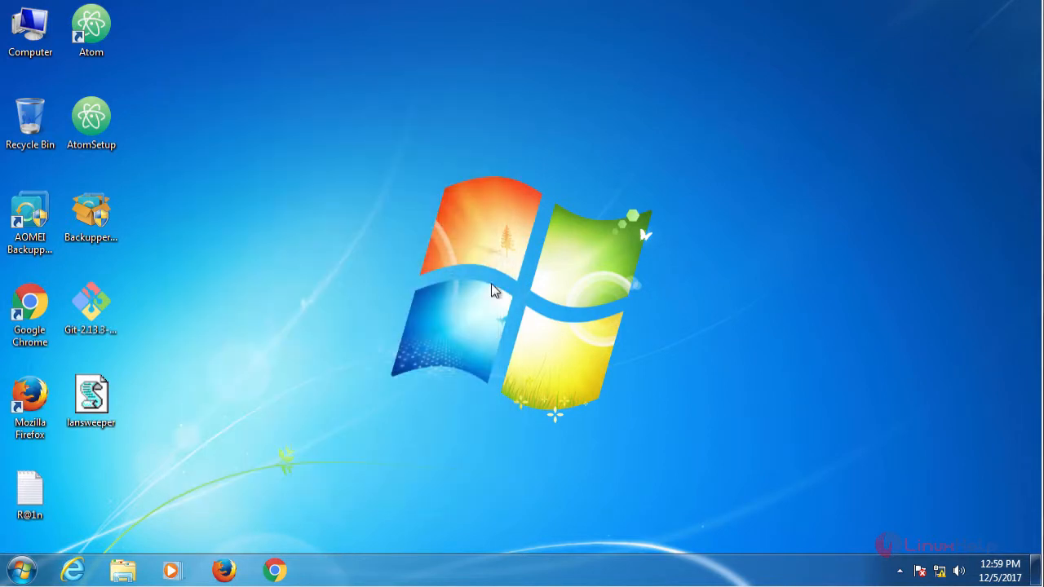
pyautogui.moveTo(937, 571)
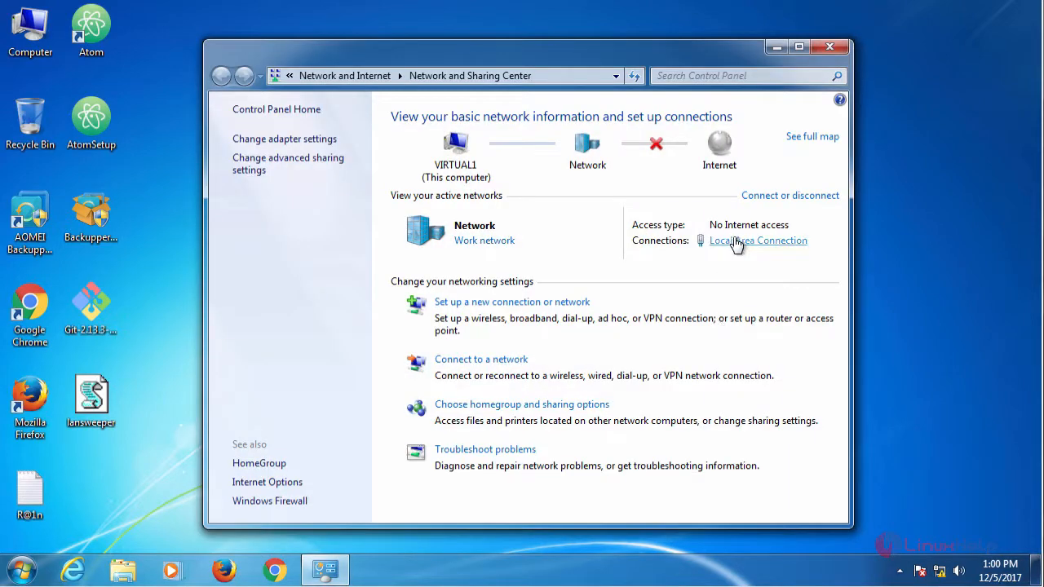
# Step: Set Local Area Connection IPv4 to 192.168.7.237, gateway 192.168.7.1, DNS 8.8.8.8
pyautogui.click(757, 240)
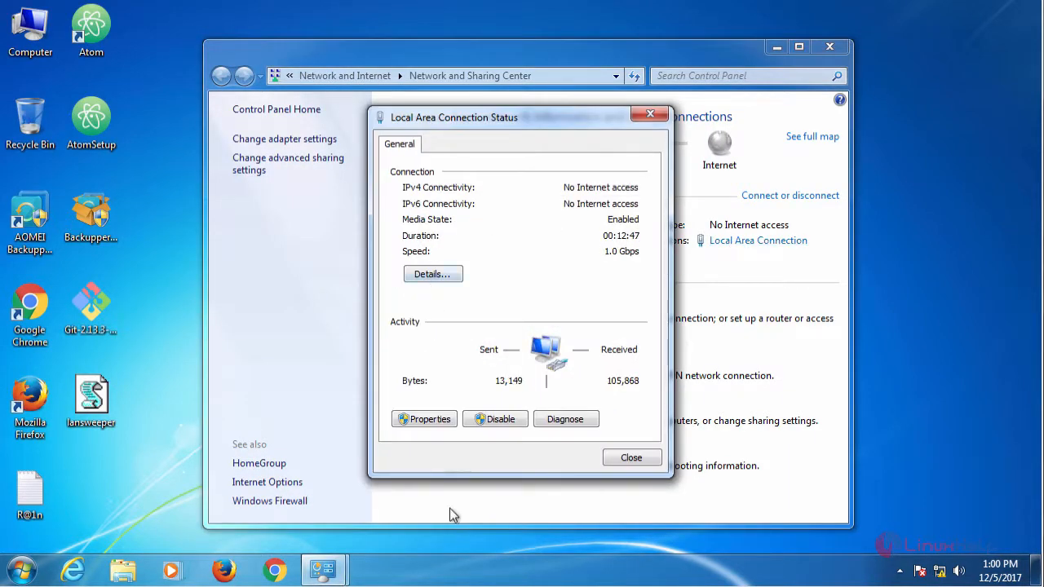
pyautogui.click(424, 418)
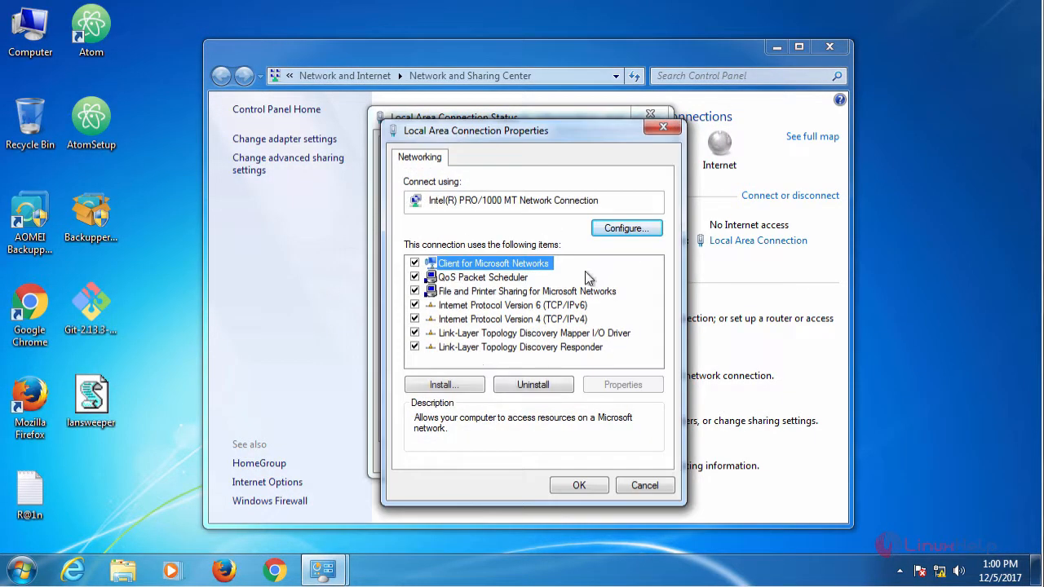
pyautogui.click(513, 319)
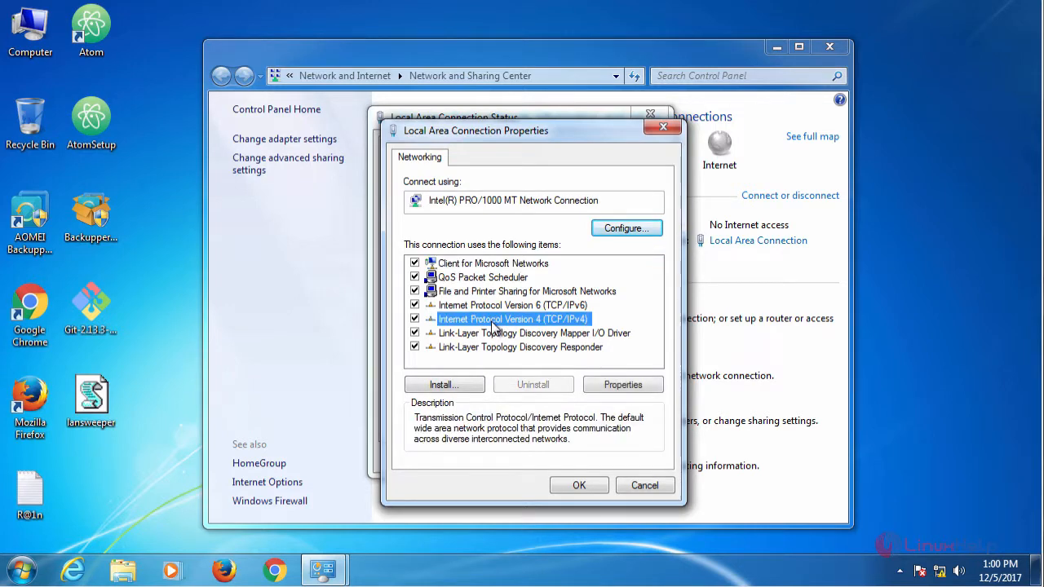
pyautogui.click(622, 384)
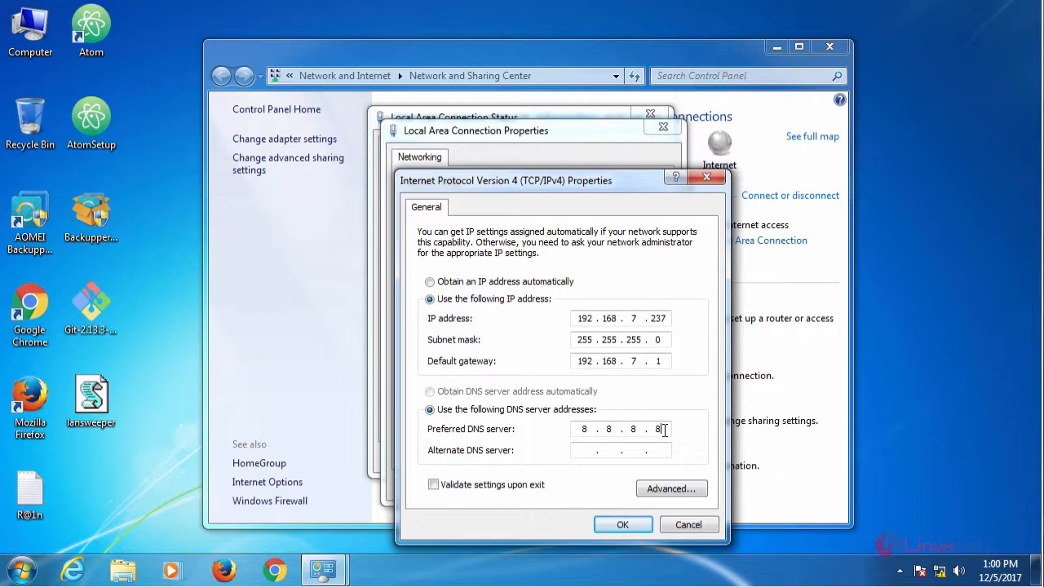
pyautogui.click(619, 428)
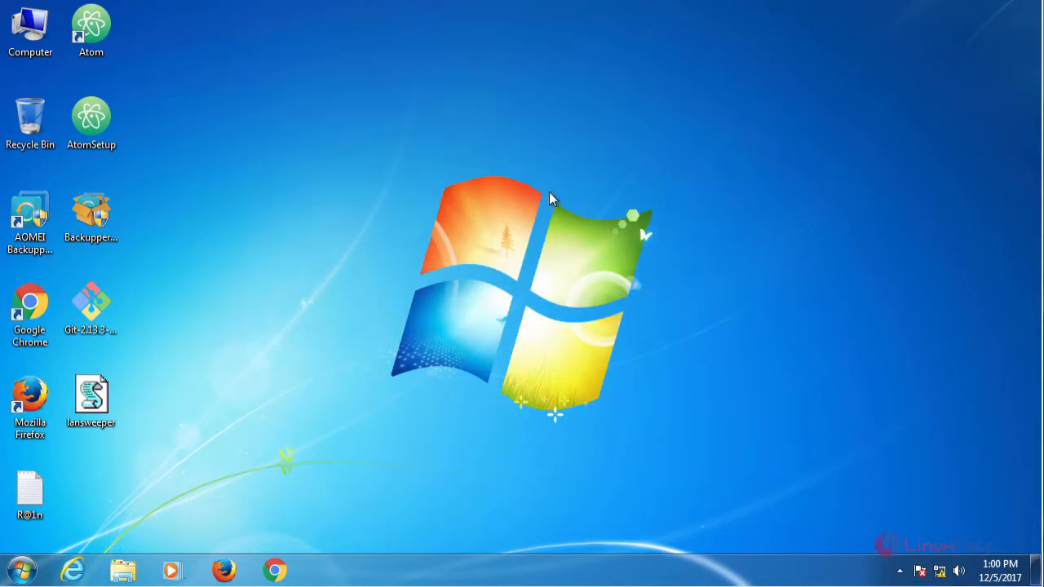
pyautogui.moveTo(96, 314)
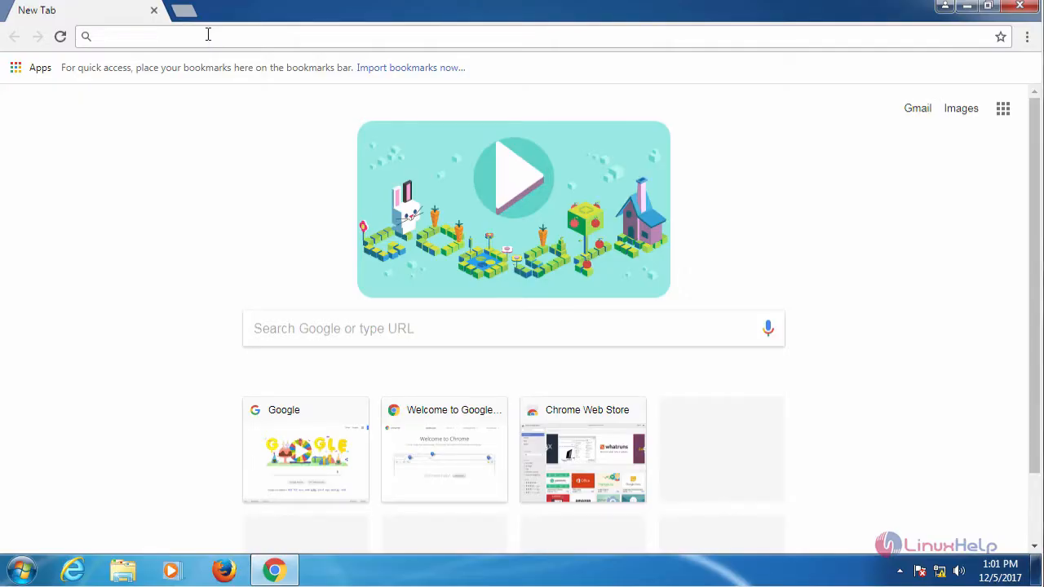
# Step: Load Google by typing 'goo' in Chrome, then type 'facebook' in a new tab
pyautogui.write('goo')
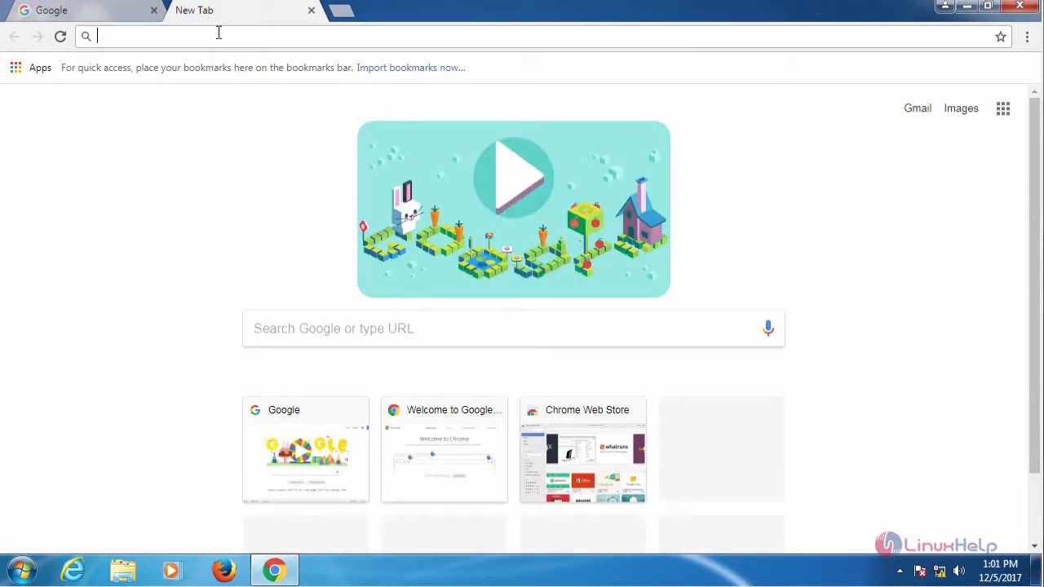
pyautogui.write('facebook')
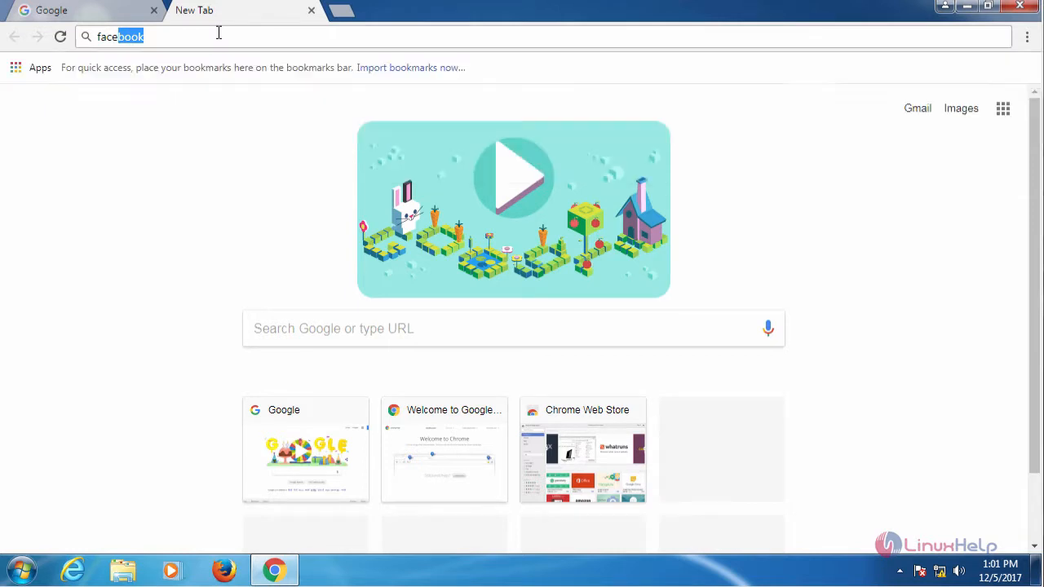